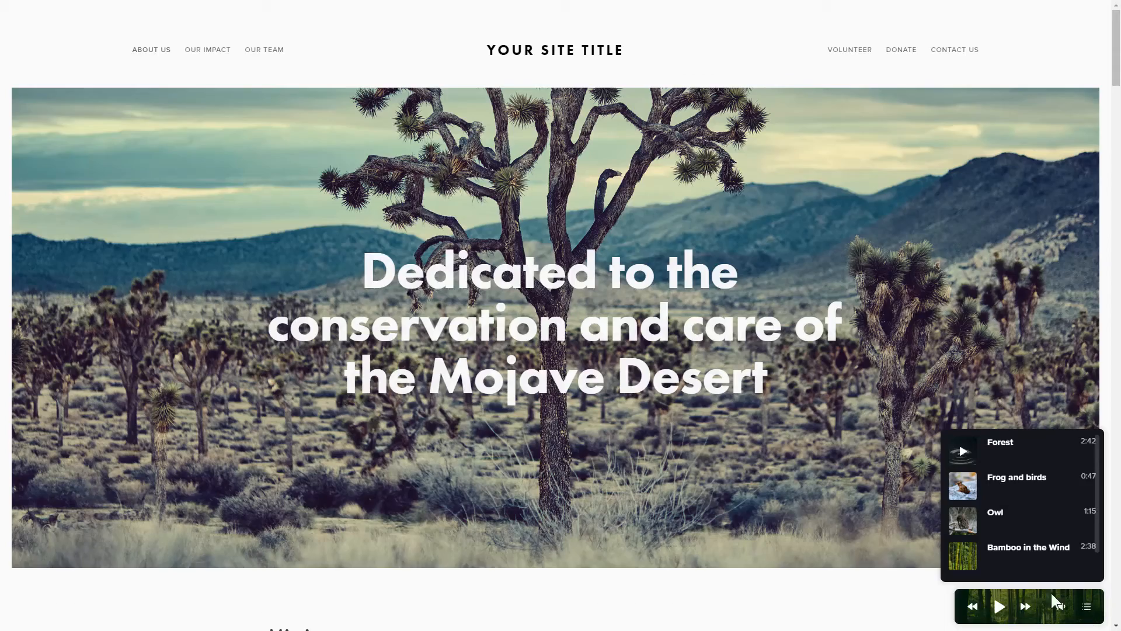
Go to Background Music from the Widgets menu and start creating a widget
{"action": "left_click", "coordinate": [998, 605]}
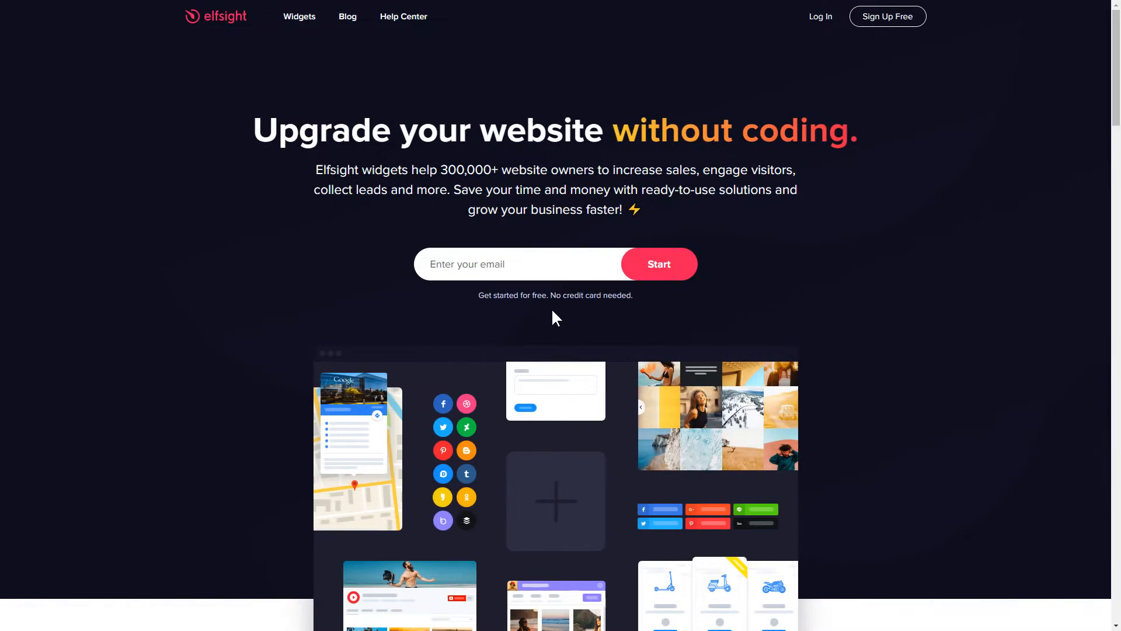
{"action": "mouse_move", "coordinate": [318, 67]}
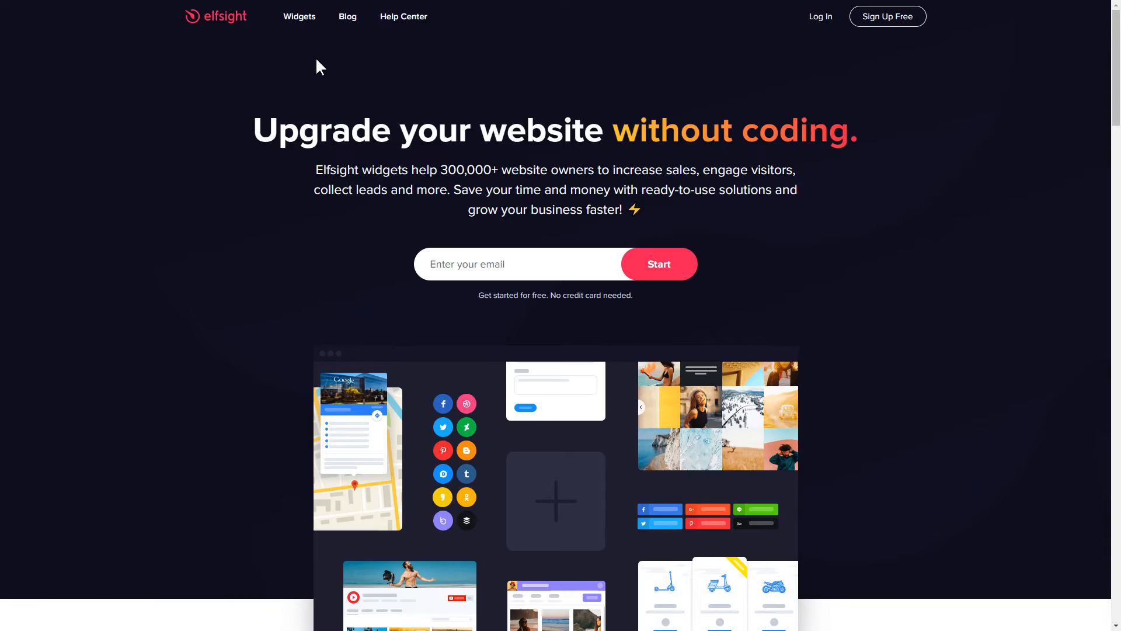
{"action": "left_click", "coordinate": [299, 16]}
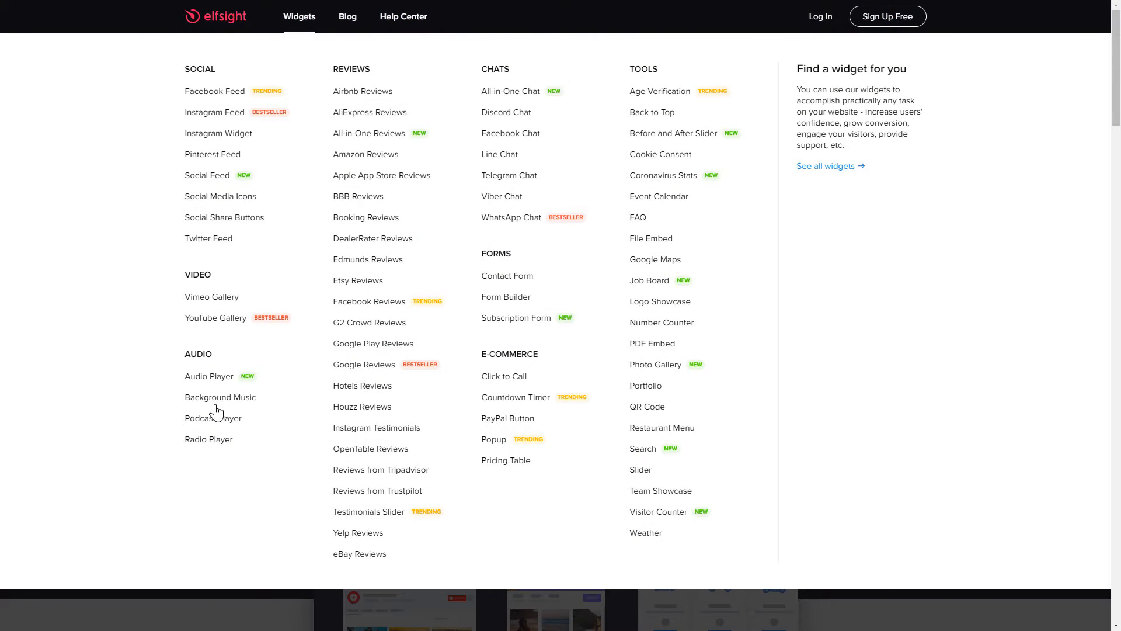
{"action": "left_click", "coordinate": [220, 397]}
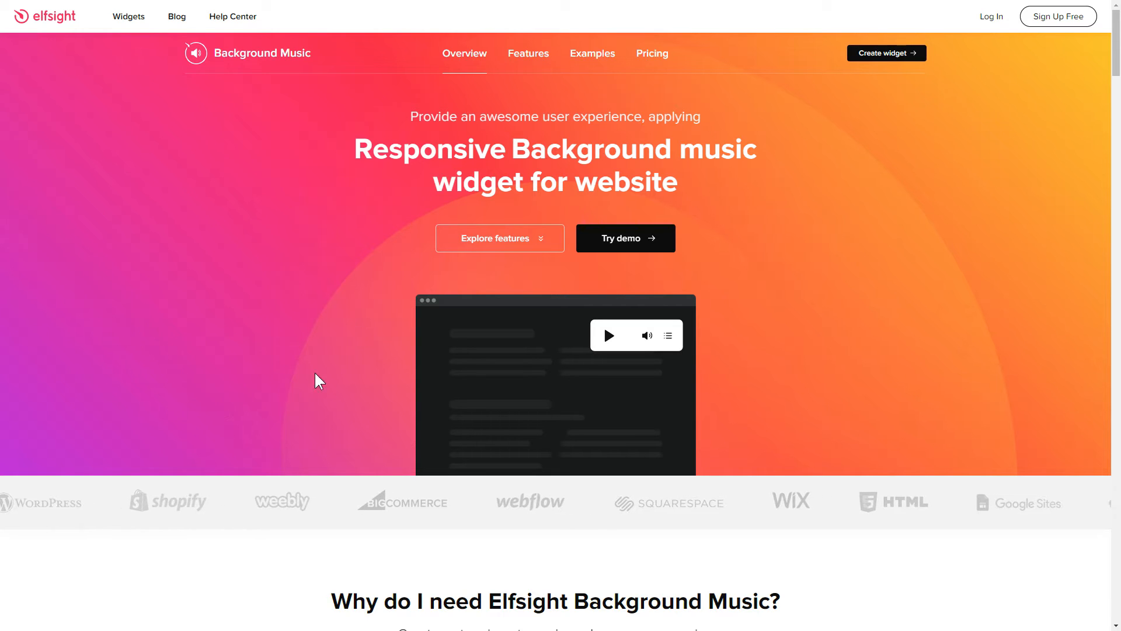
{"action": "left_click", "coordinate": [885, 53]}
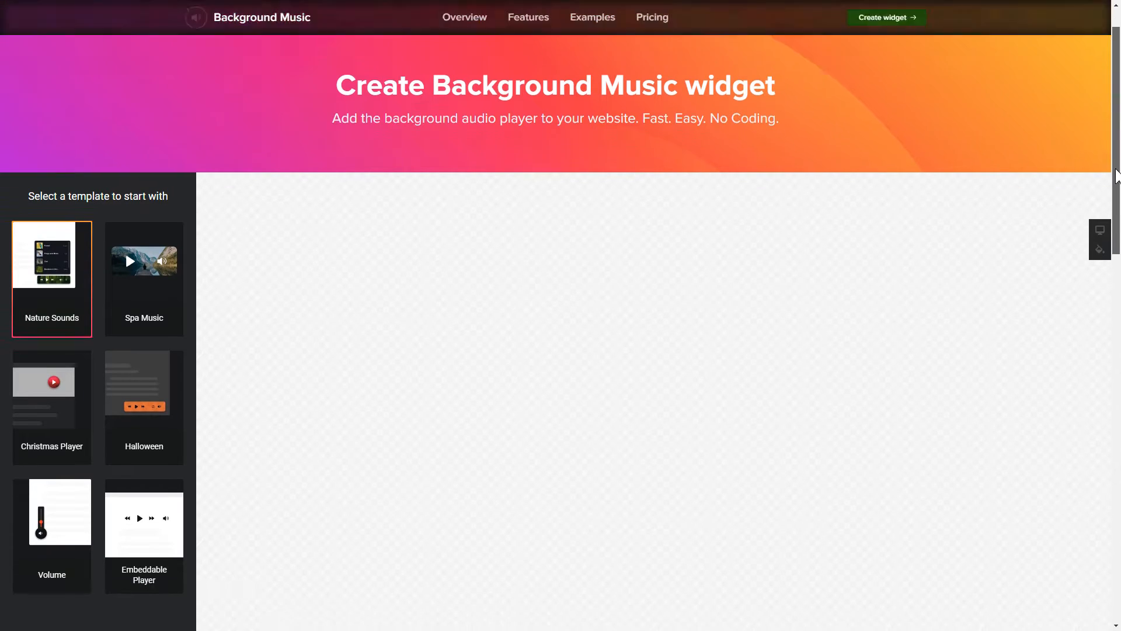
Scroll the template list and pick the Nature Sounds template
{"action": "scroll", "scroll_direction": "down", "scroll_amount": 3}
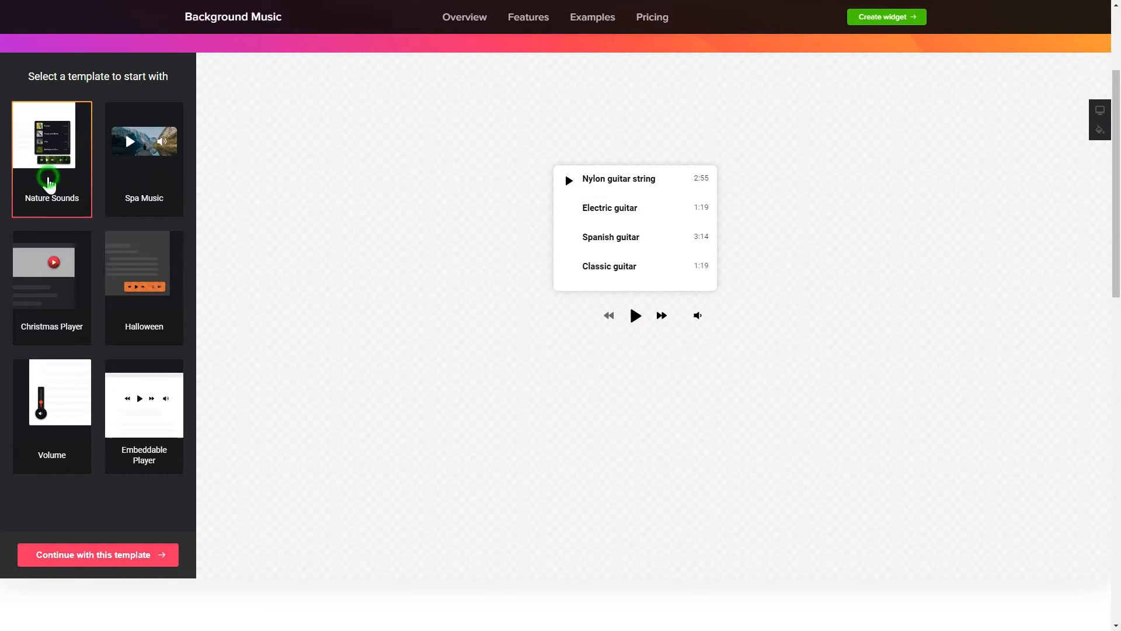
{"action": "left_click", "coordinate": [98, 554]}
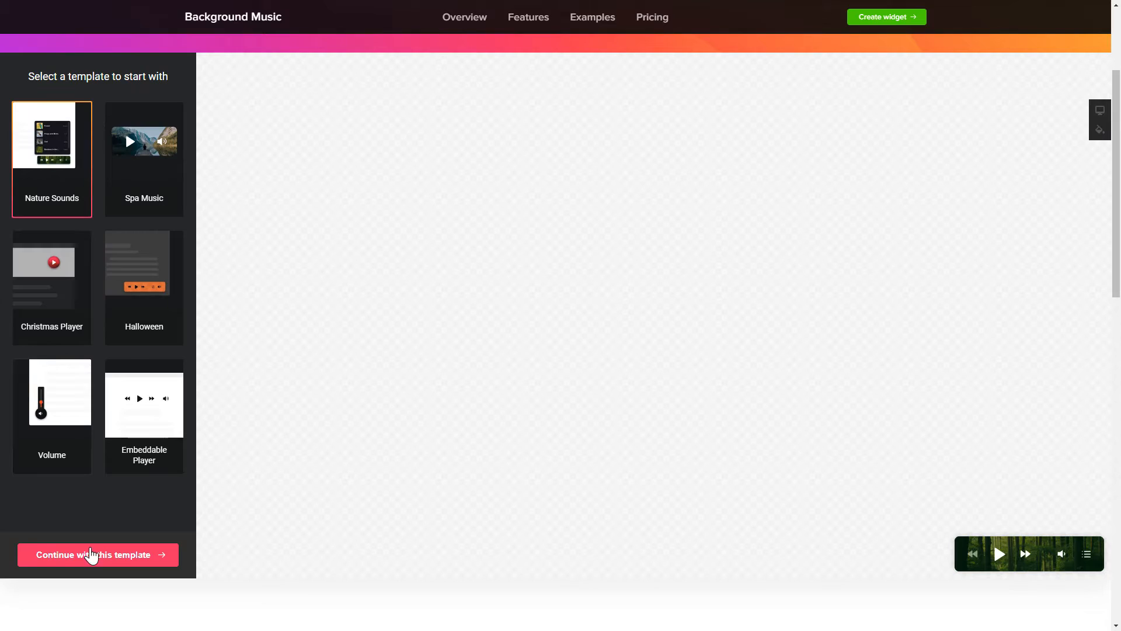
Continue with Nature Sounds and view the Forest track's details, dismissing the File Manager
{"action": "left_click", "coordinate": [98, 555]}
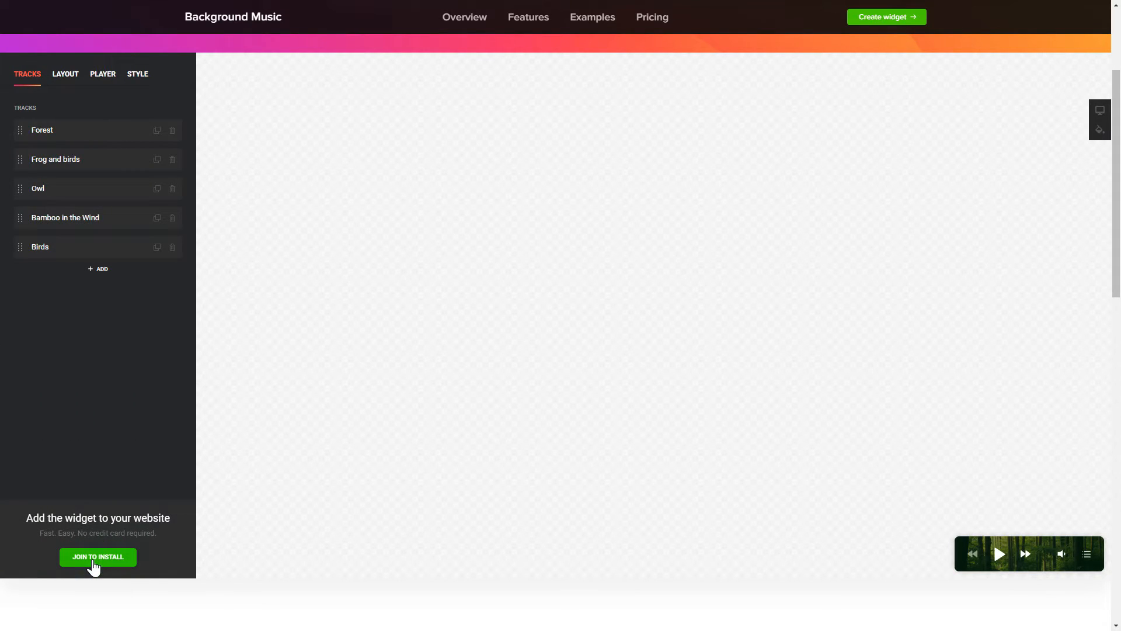
{"action": "mouse_move", "coordinate": [118, 302]}
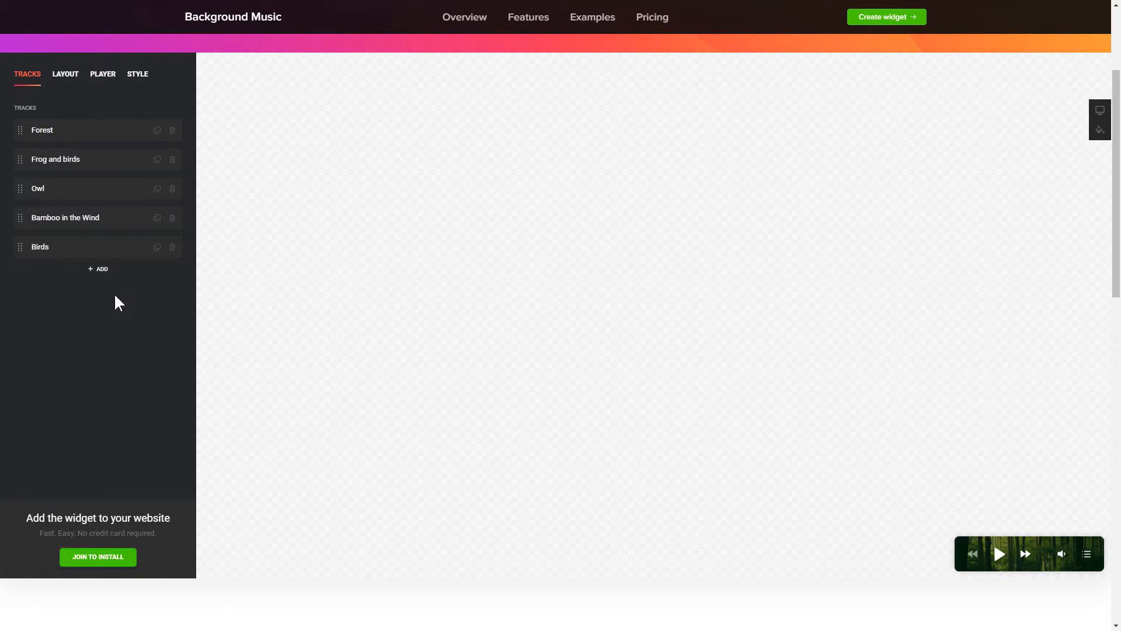
{"action": "left_click", "coordinate": [42, 130]}
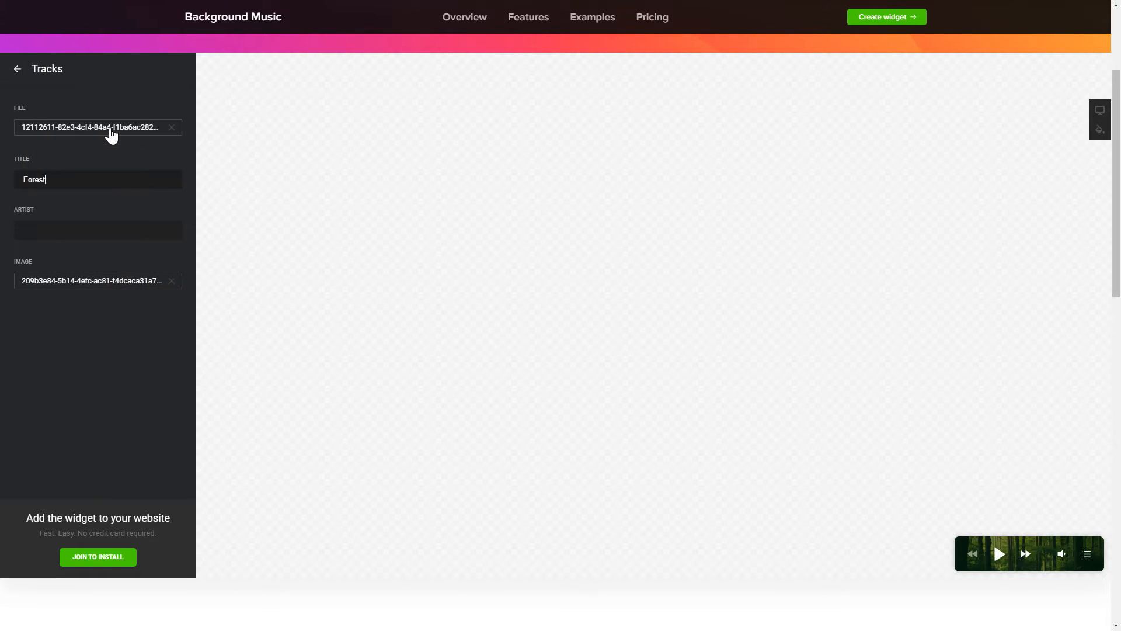
{"action": "left_click", "coordinate": [97, 127]}
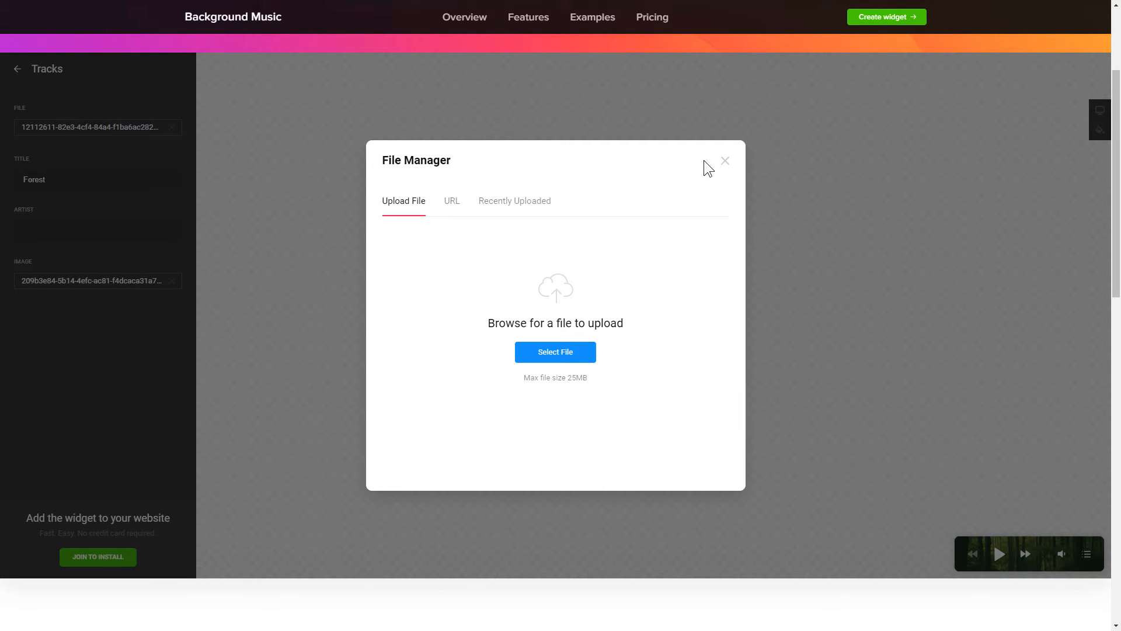
{"action": "left_click", "coordinate": [724, 159]}
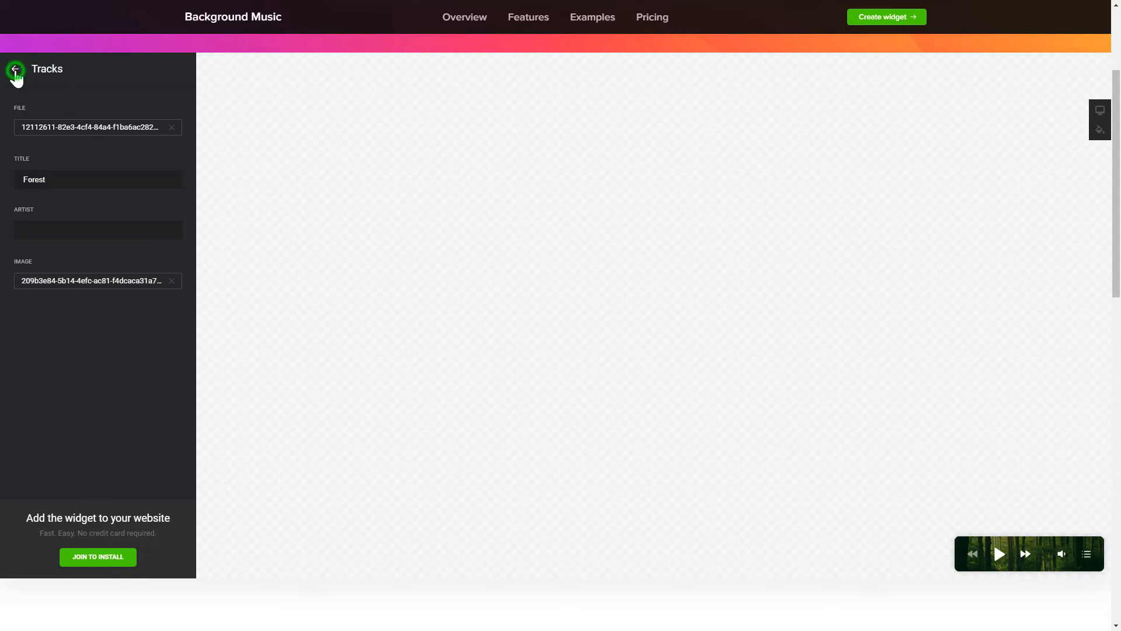
Review the Layout, Player and Style settings, then return to the five-track list
{"action": "left_click", "coordinate": [65, 73]}
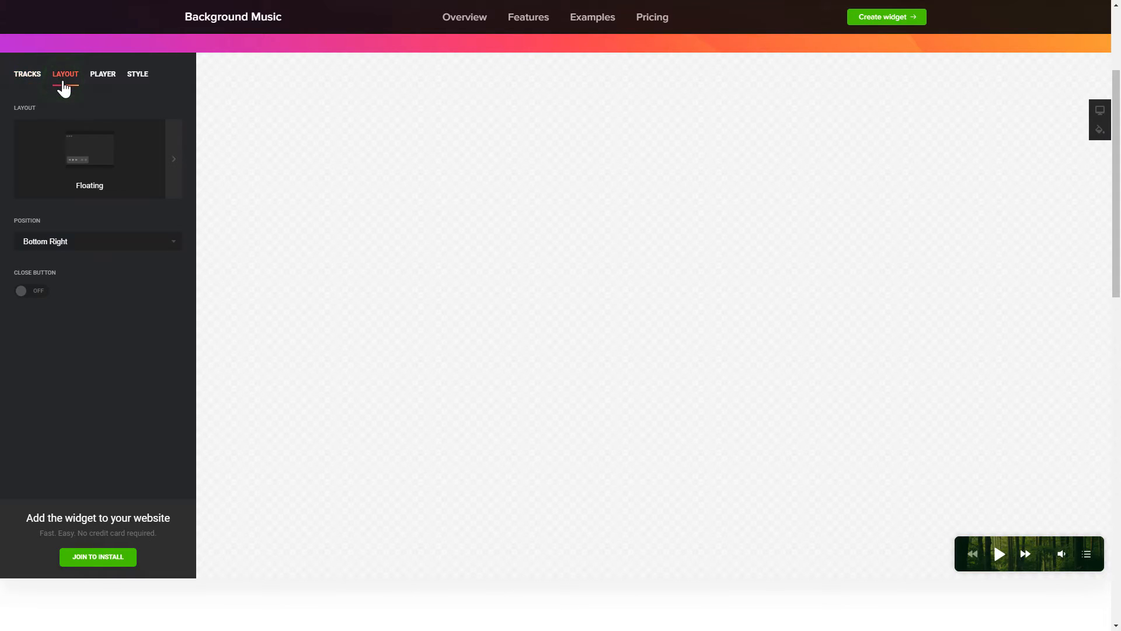
{"action": "mouse_move", "coordinate": [103, 89]}
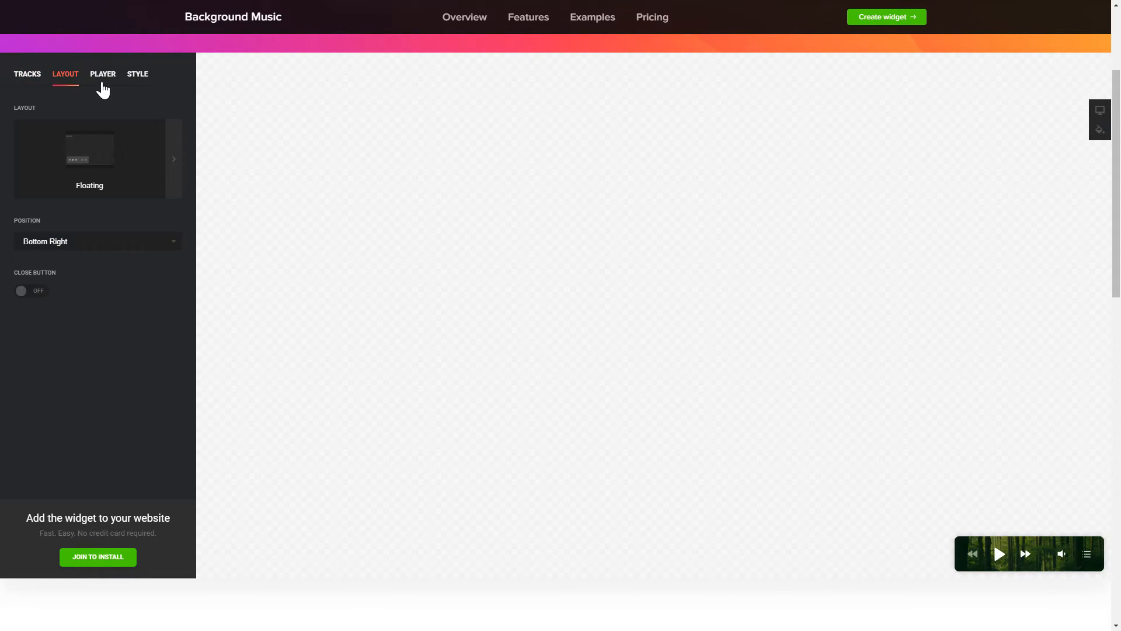
{"action": "left_click", "coordinate": [102, 74]}
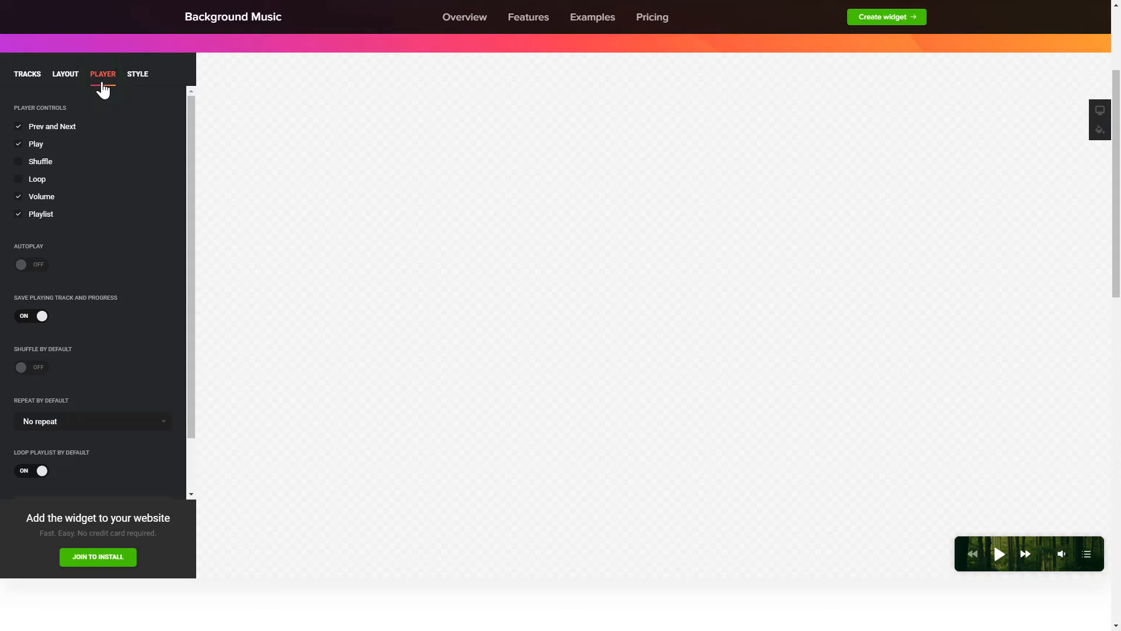
{"action": "scroll", "scroll_direction": "down", "scroll_amount": 3}
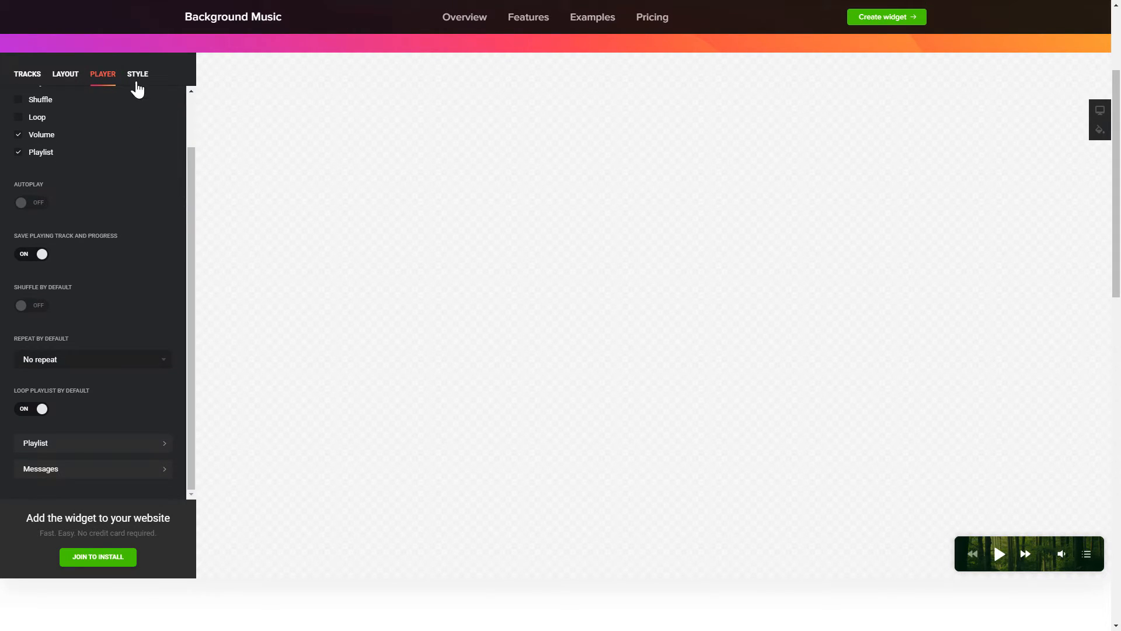
{"action": "left_click", "coordinate": [137, 74]}
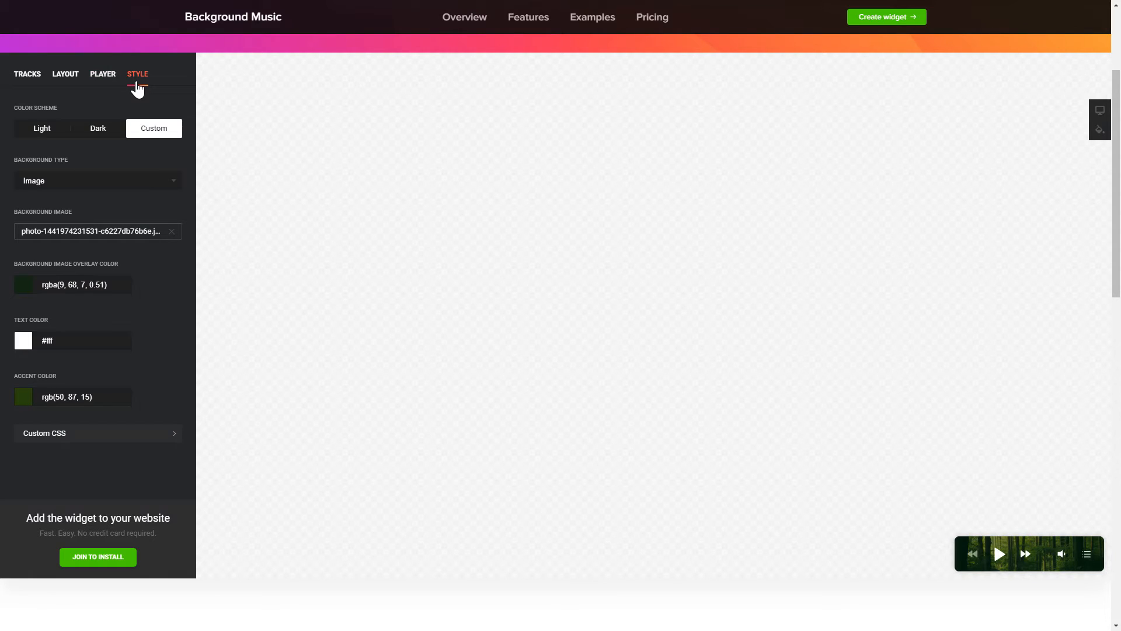
{"action": "left_click", "coordinate": [27, 74]}
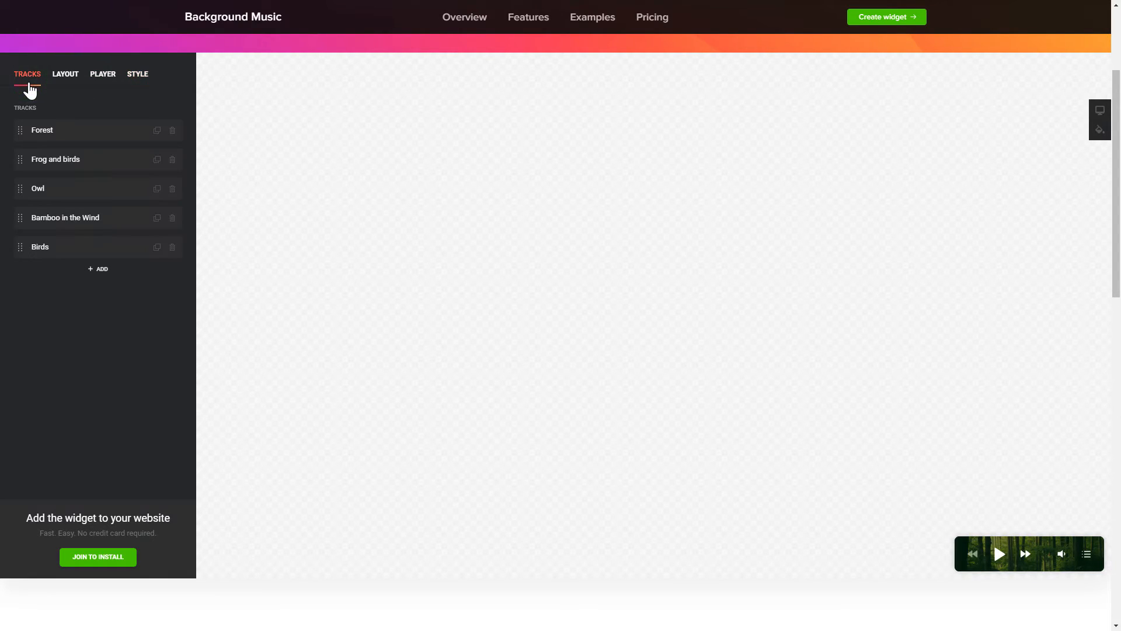
{"action": "mouse_move", "coordinate": [91, 518]}
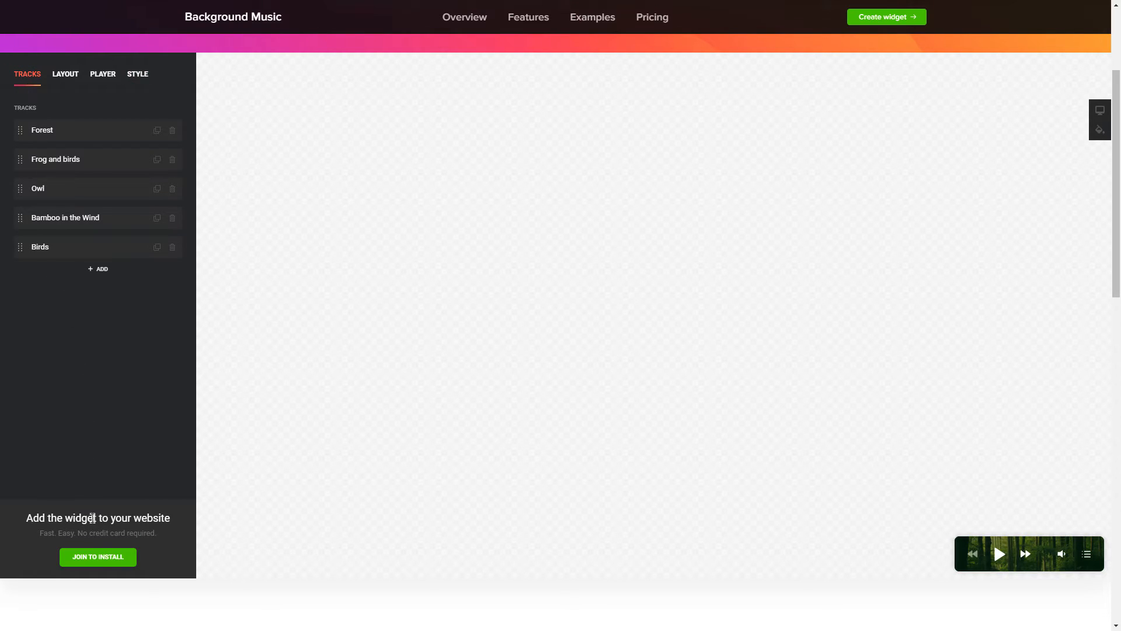
Sign up with an example@ email and password, then save the widget
{"action": "left_click", "coordinate": [98, 556]}
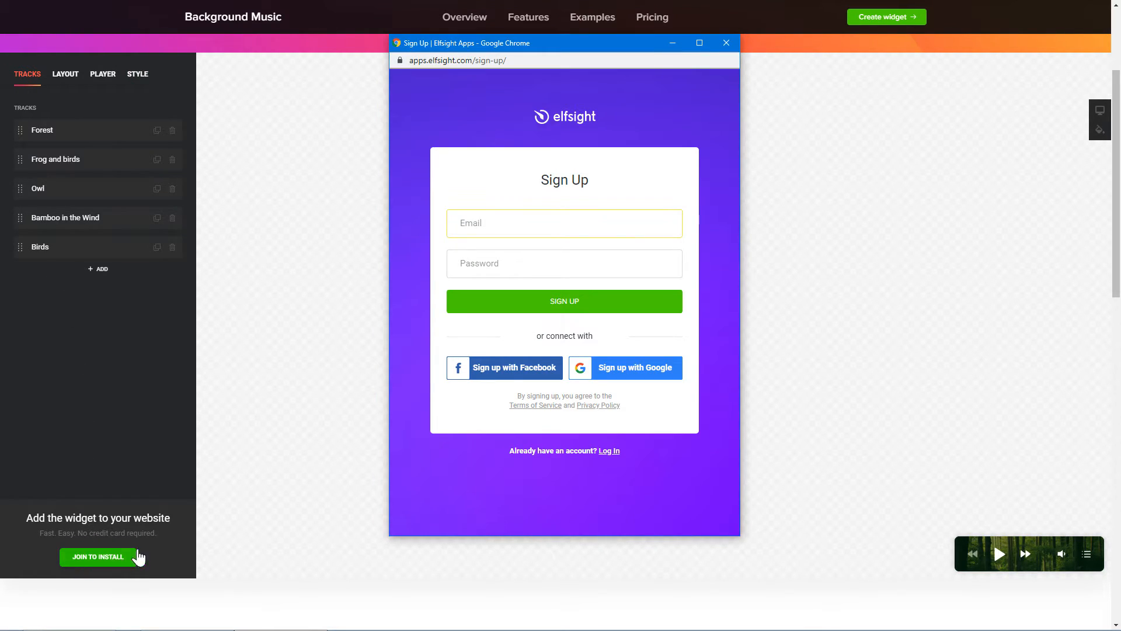
{"action": "type", "text": "example@"}
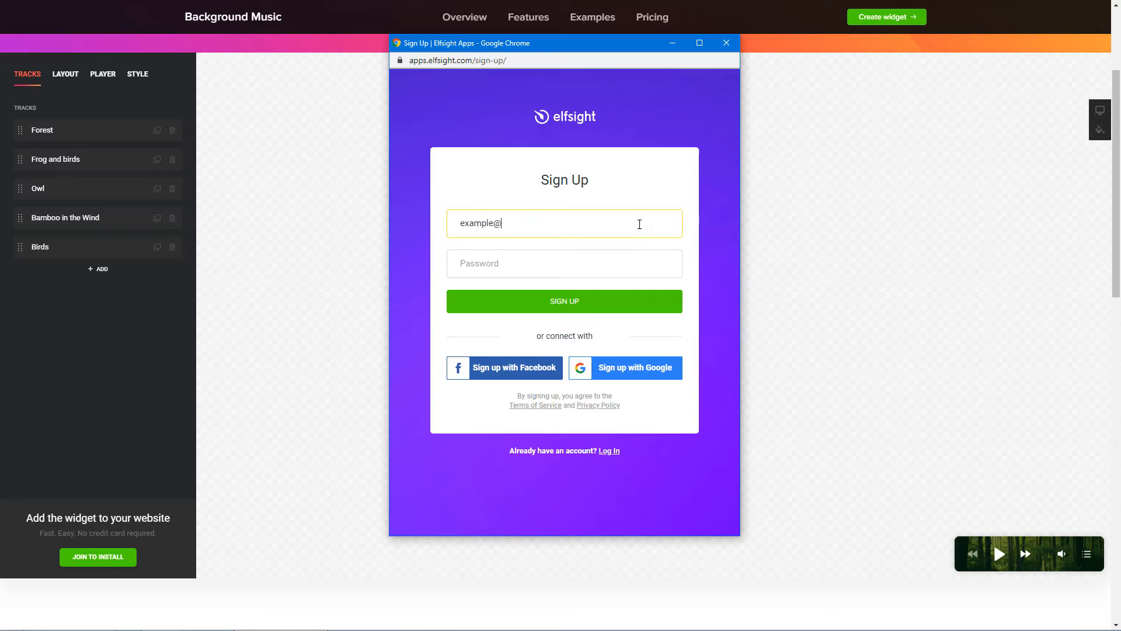
{"action": "left_click", "coordinate": [564, 263]}
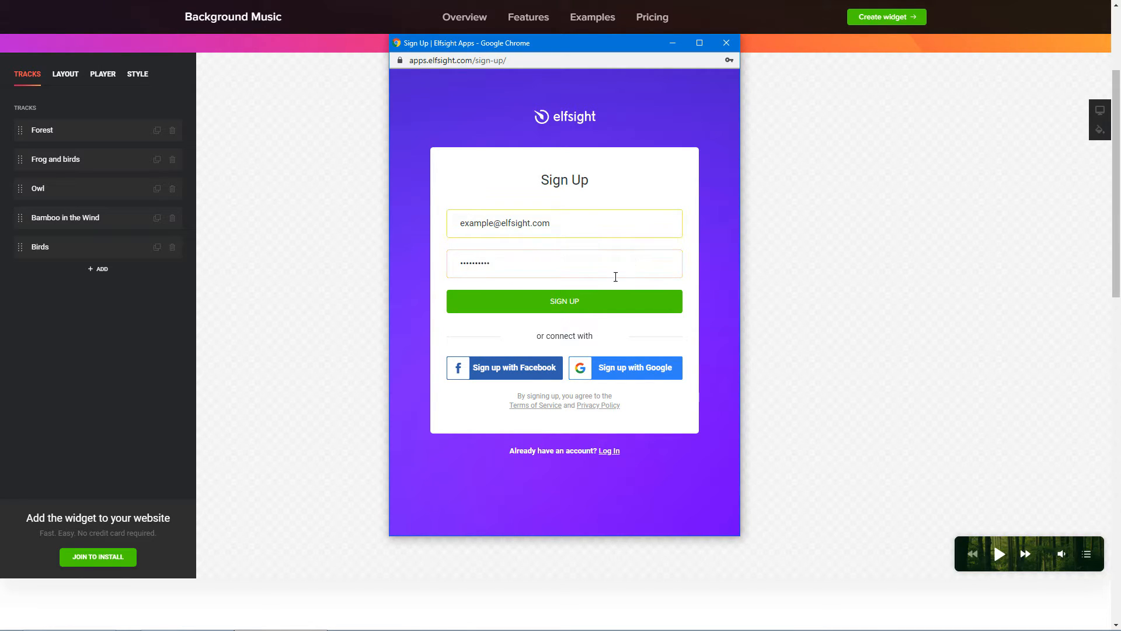
{"action": "left_click", "coordinate": [564, 301]}
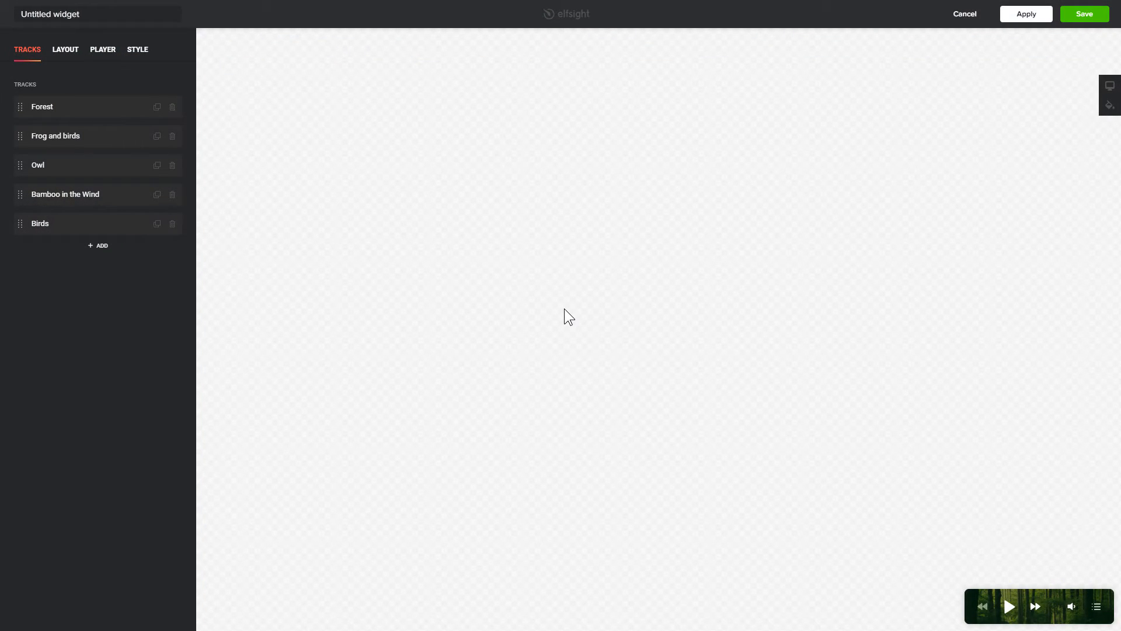
{"action": "left_click", "coordinate": [1083, 14]}
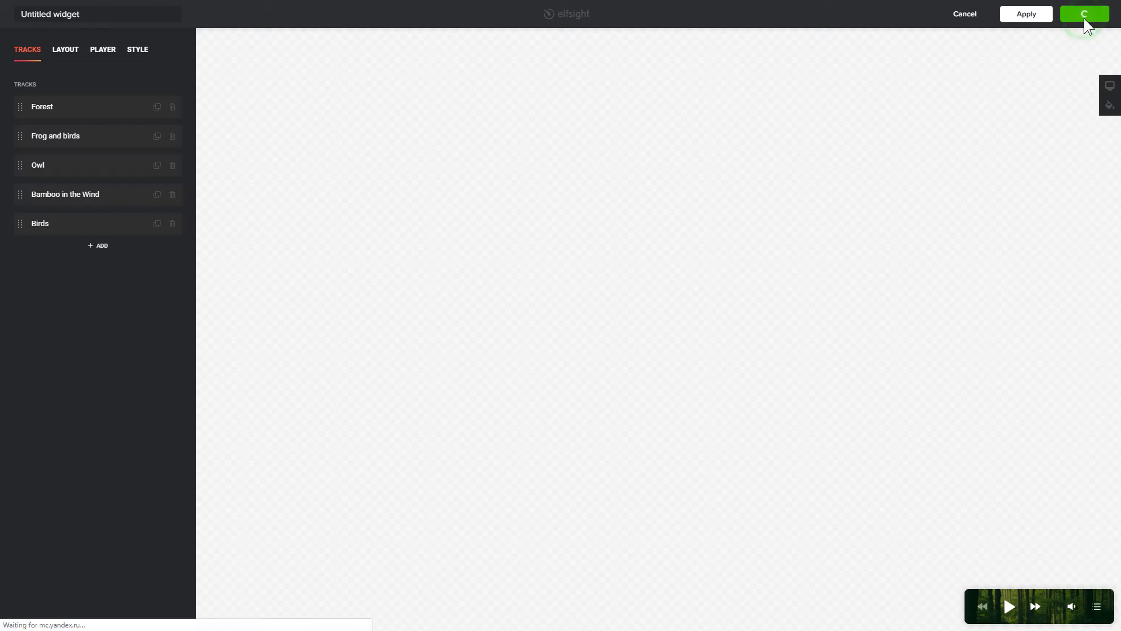
{"action": "left_click", "coordinate": [1083, 13]}
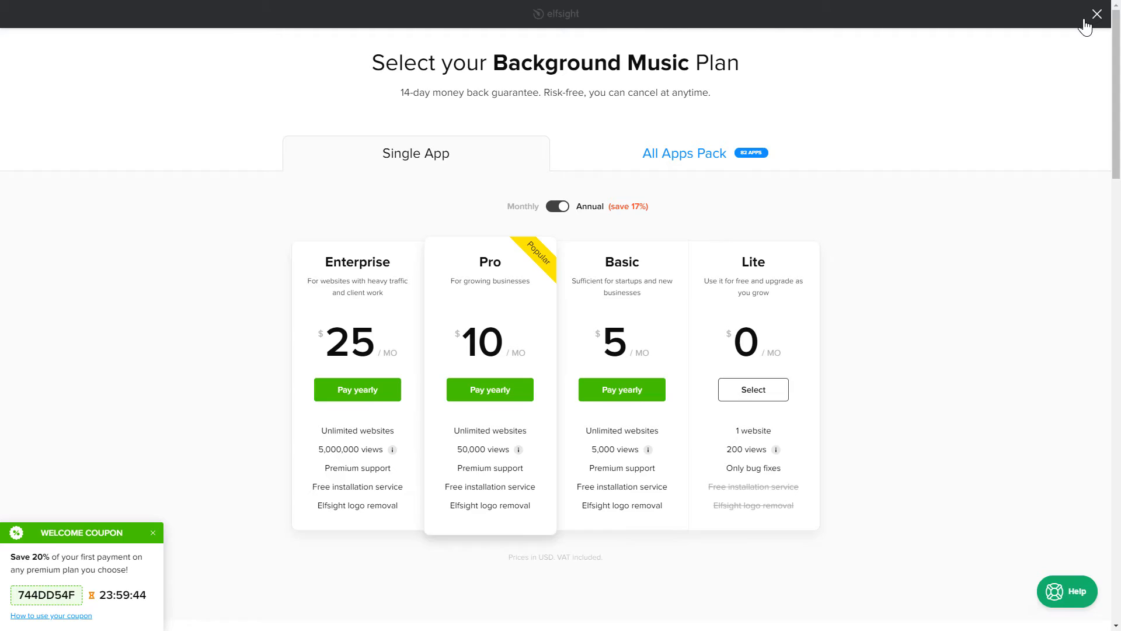
{"action": "mouse_move", "coordinate": [746, 316]}
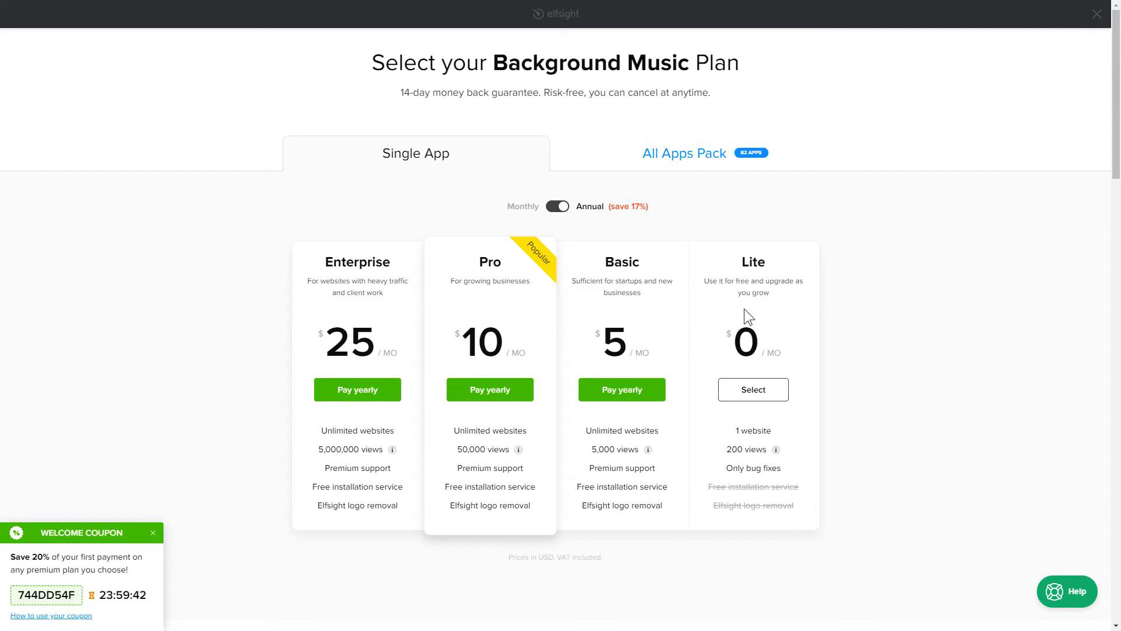
{"action": "mouse_move", "coordinate": [210, 377]}
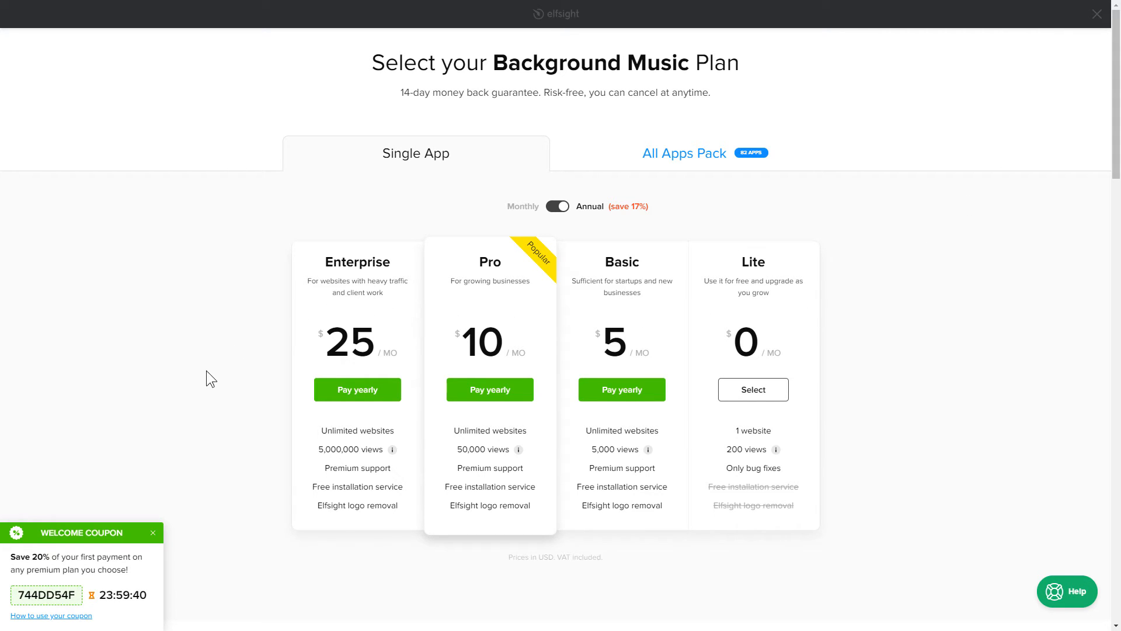
{"action": "mouse_move", "coordinate": [138, 536]}
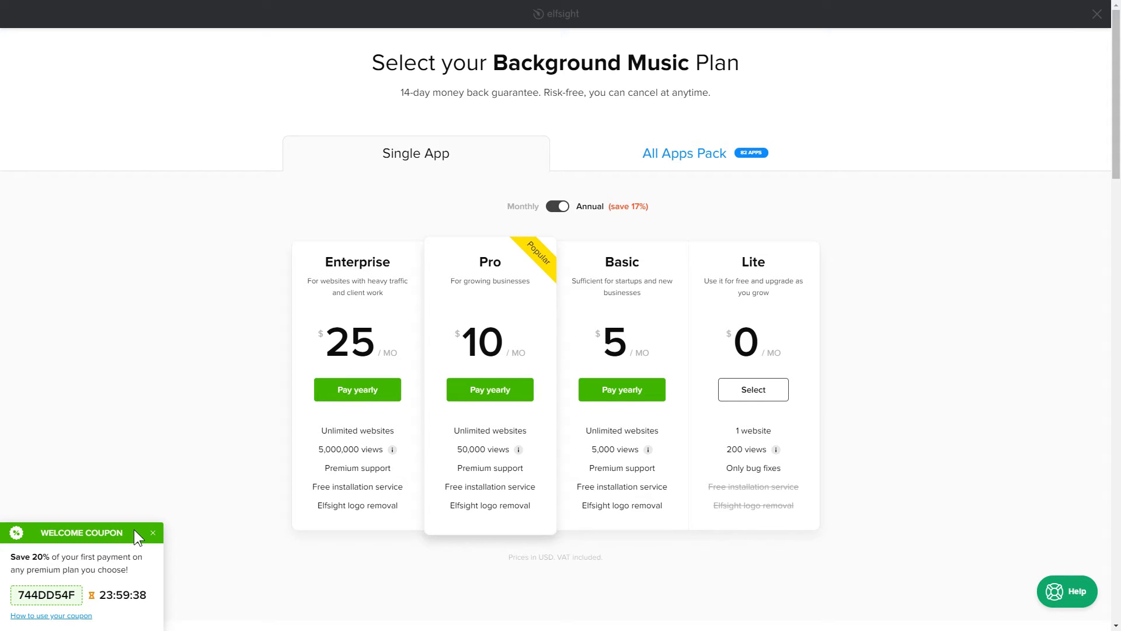
{"action": "mouse_move", "coordinate": [752, 389]}
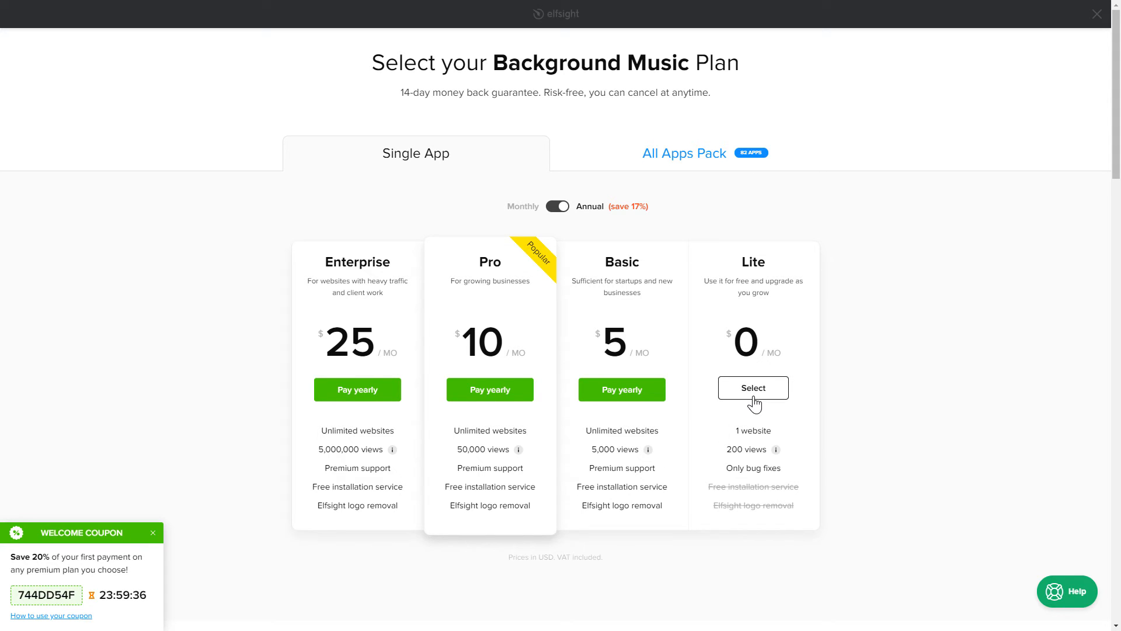
Subscribe to the free Lite plan and copy the widget's installation code
{"action": "left_click", "coordinate": [752, 387]}
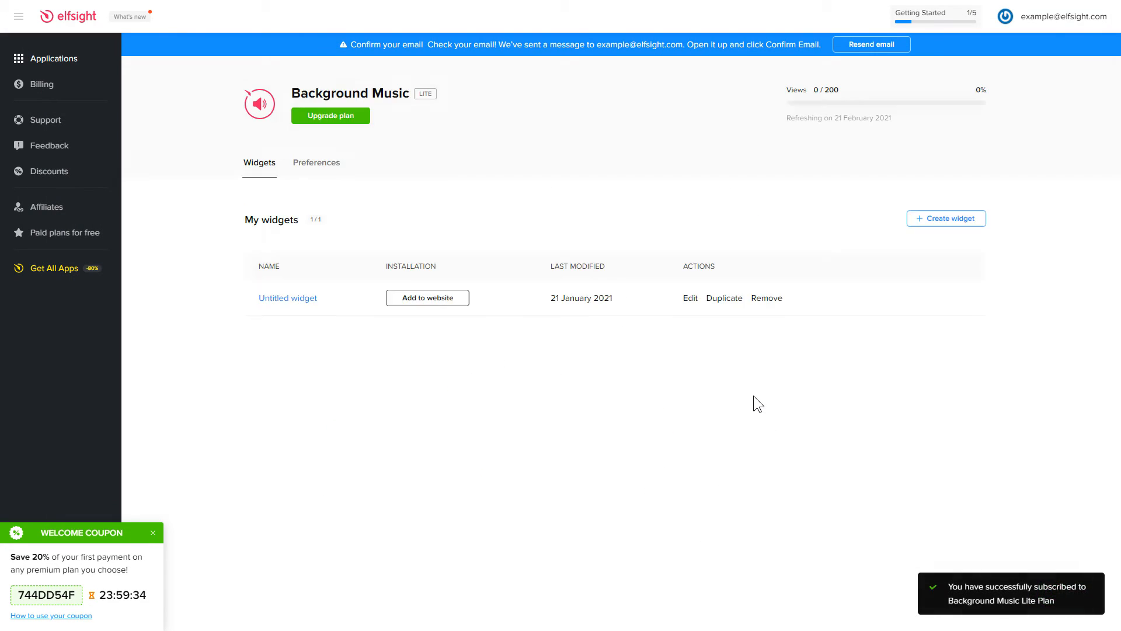
{"action": "left_click", "coordinate": [427, 298]}
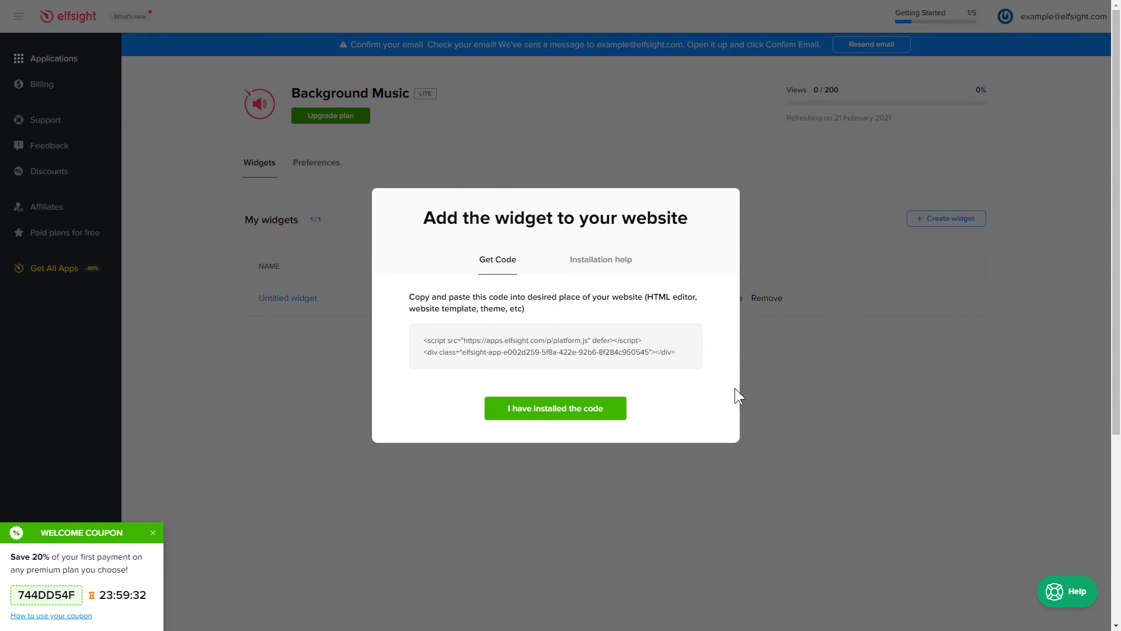
{"action": "left_click", "coordinate": [554, 346]}
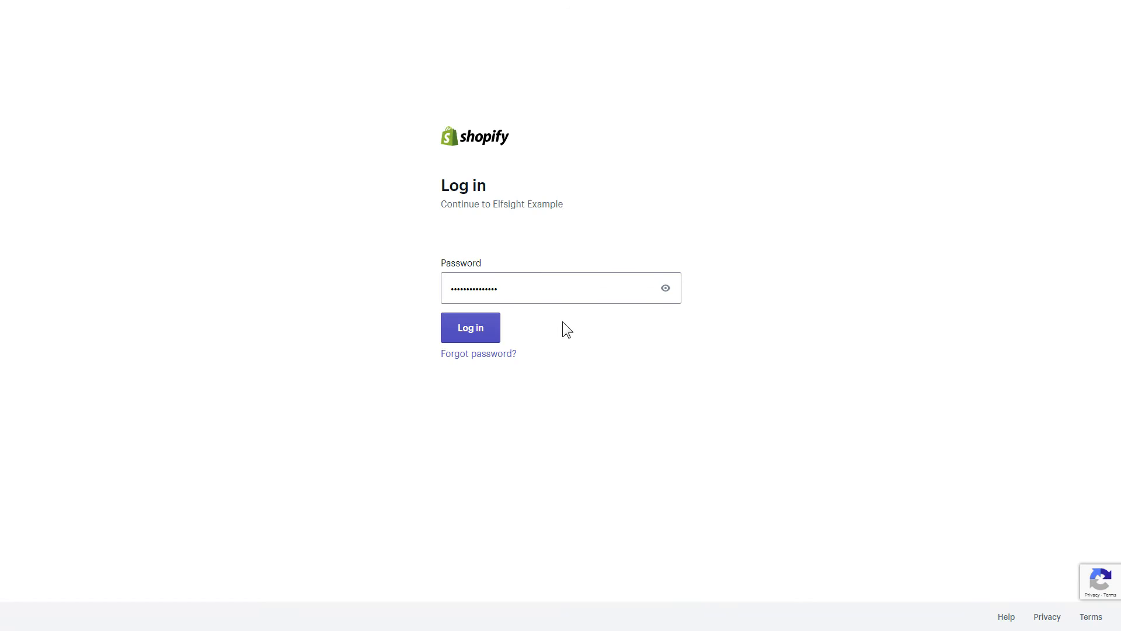
Log in to the Shopify admin and reach the Debut theme's code editor
{"action": "left_click", "coordinate": [469, 327]}
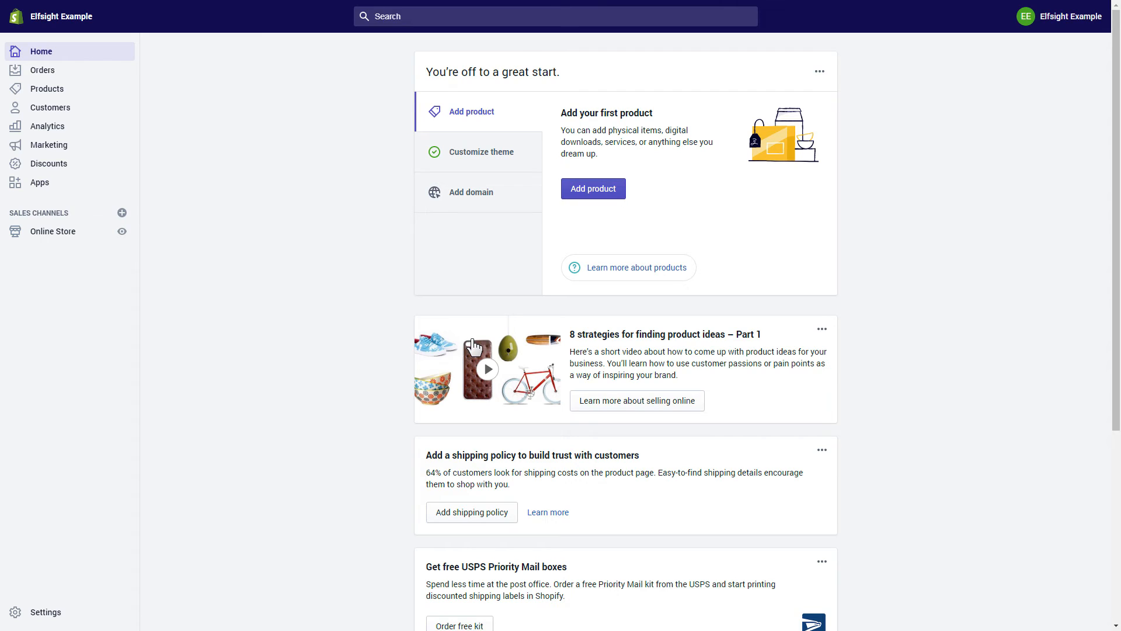
{"action": "left_click", "coordinate": [53, 231]}
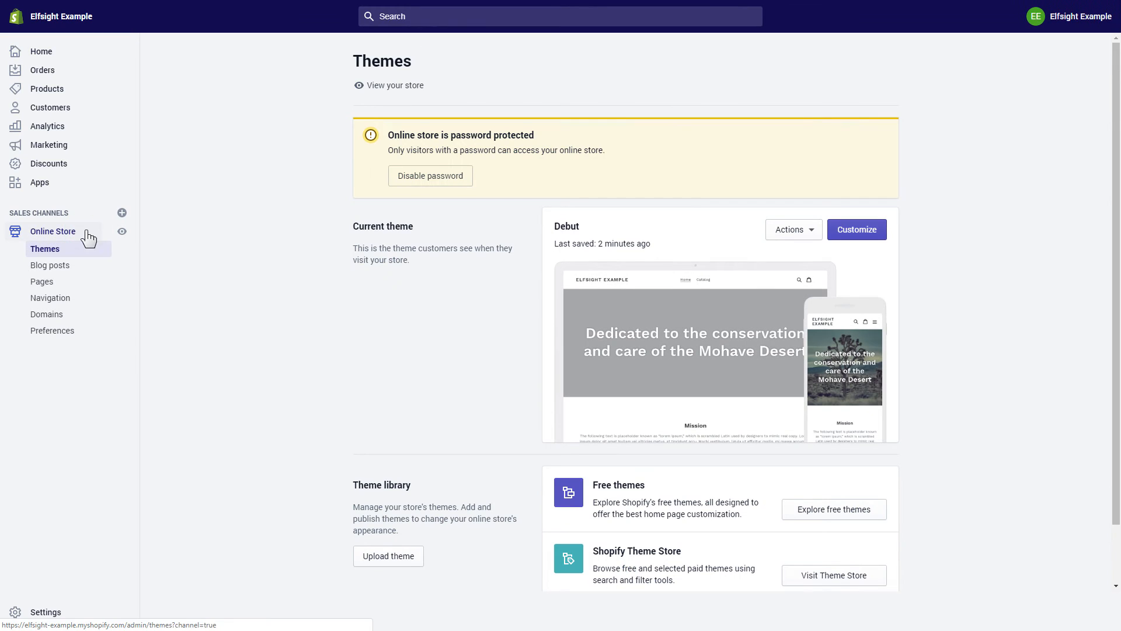
{"action": "left_click", "coordinate": [792, 229]}
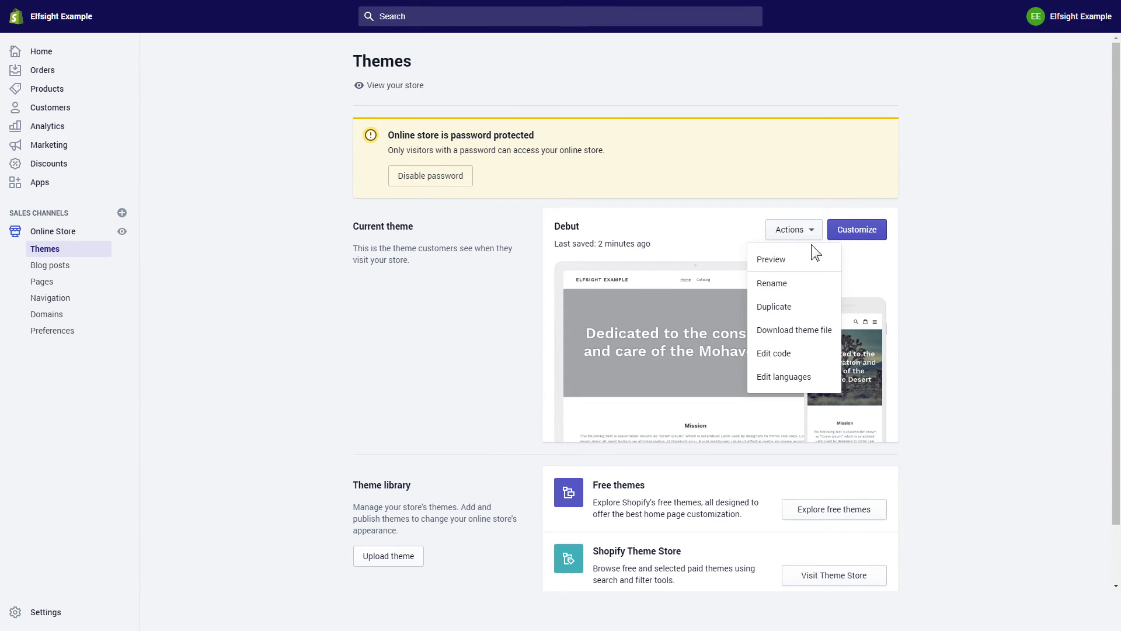
{"action": "left_click", "coordinate": [773, 353]}
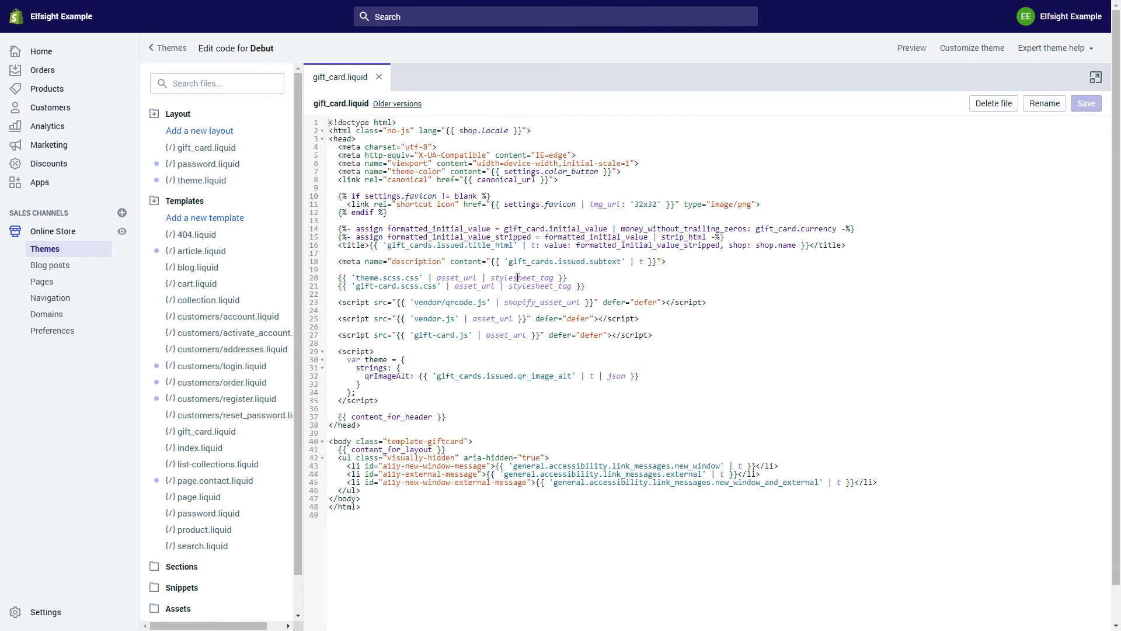
Paste the Elfsight code after the <body> tag in theme.liquid and save it
{"action": "left_click", "coordinate": [203, 180]}
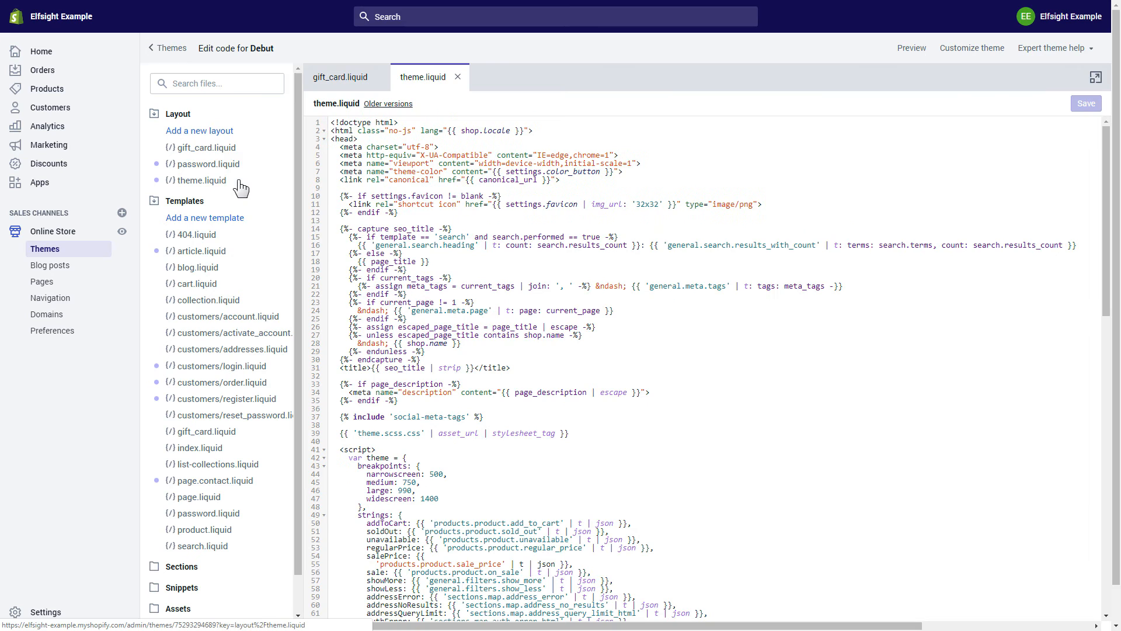
{"action": "scroll", "scroll_direction": "down", "scroll_amount": 3}
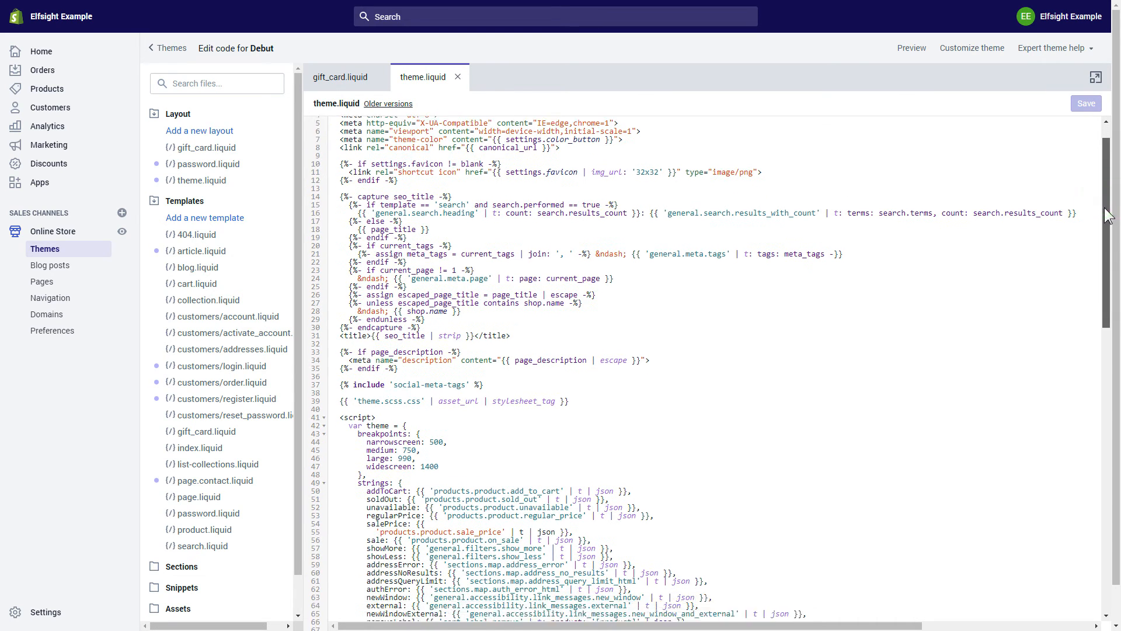
{"action": "scroll", "scroll_direction": "down", "scroll_amount": 3}
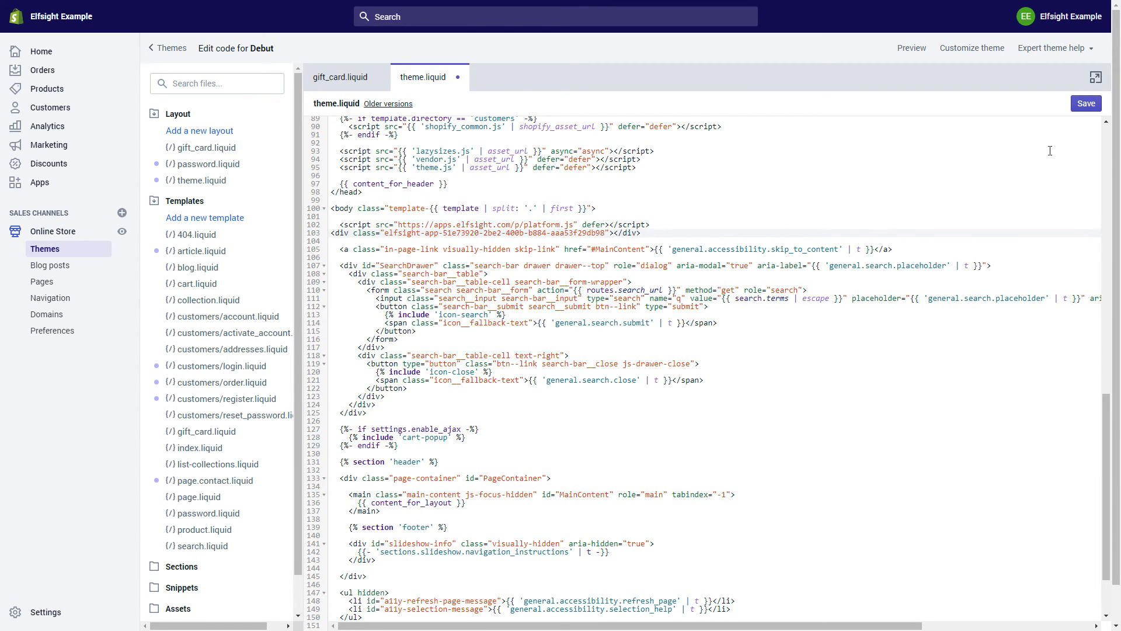
{"action": "left_click", "coordinate": [1086, 103]}
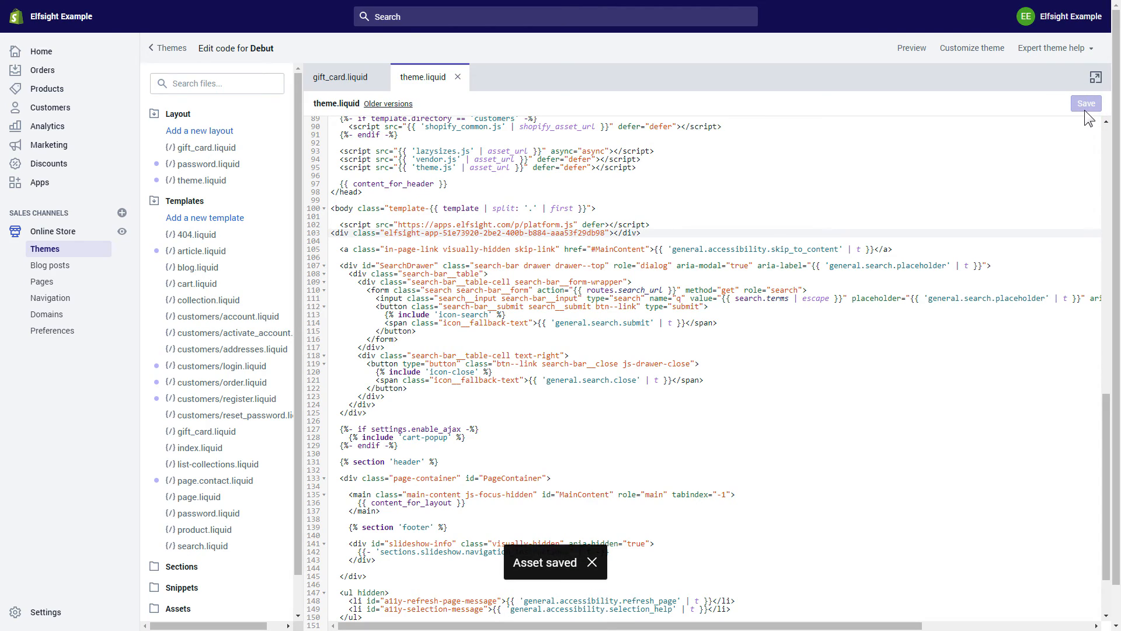
{"action": "left_click", "coordinate": [910, 48]}
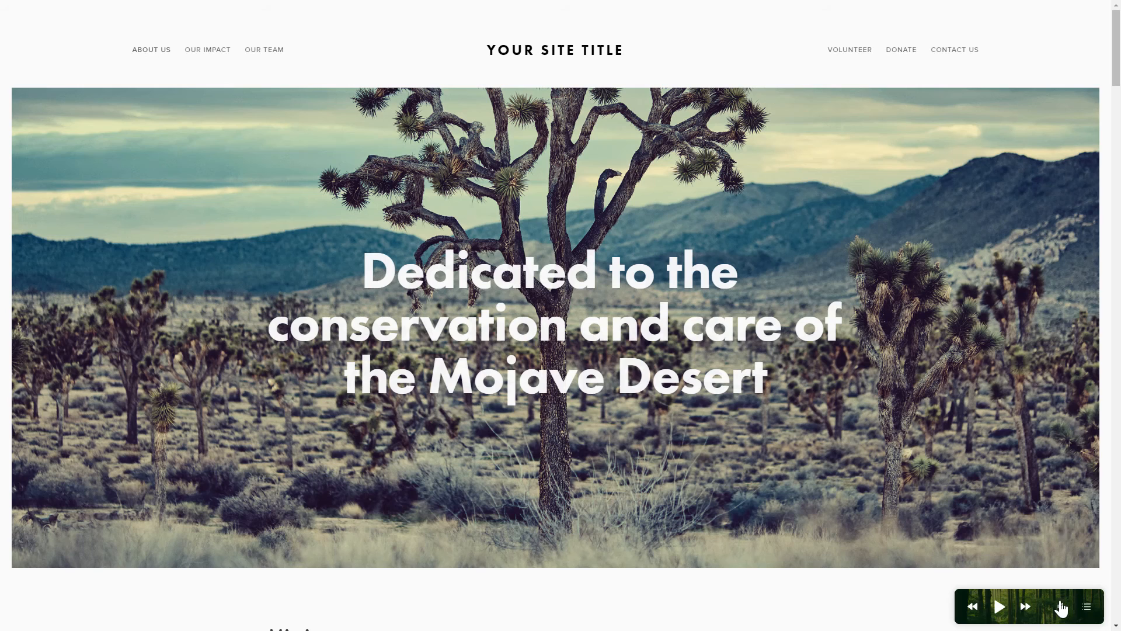
Expand the floating player's playlist and start playing the Forest track
{"action": "left_click", "coordinate": [1086, 606]}
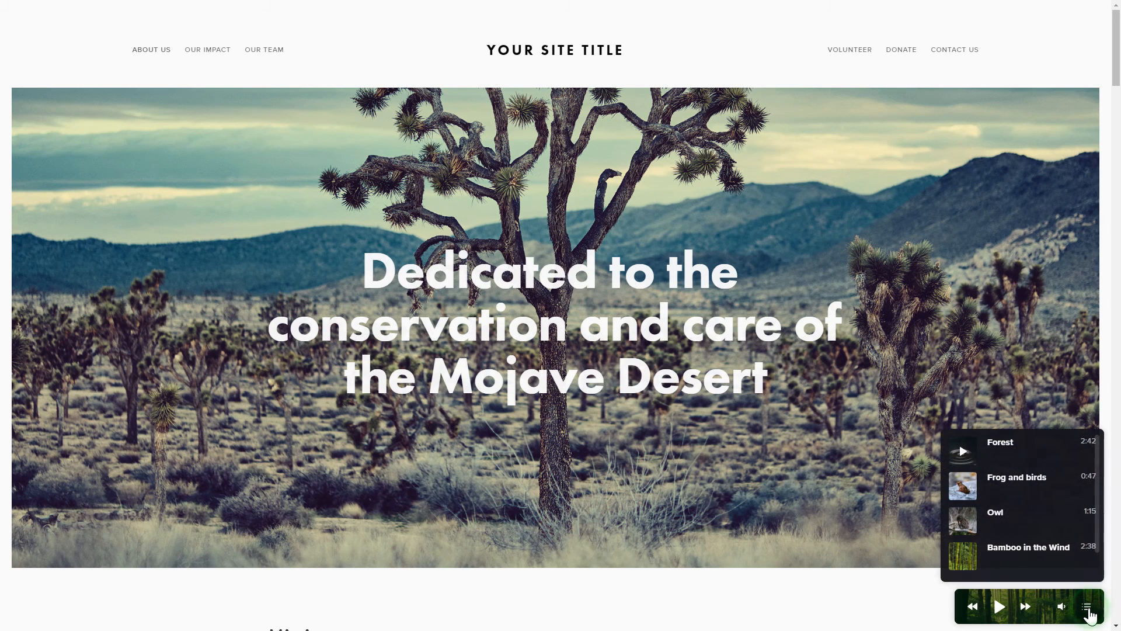
{"action": "left_click", "coordinate": [997, 606]}
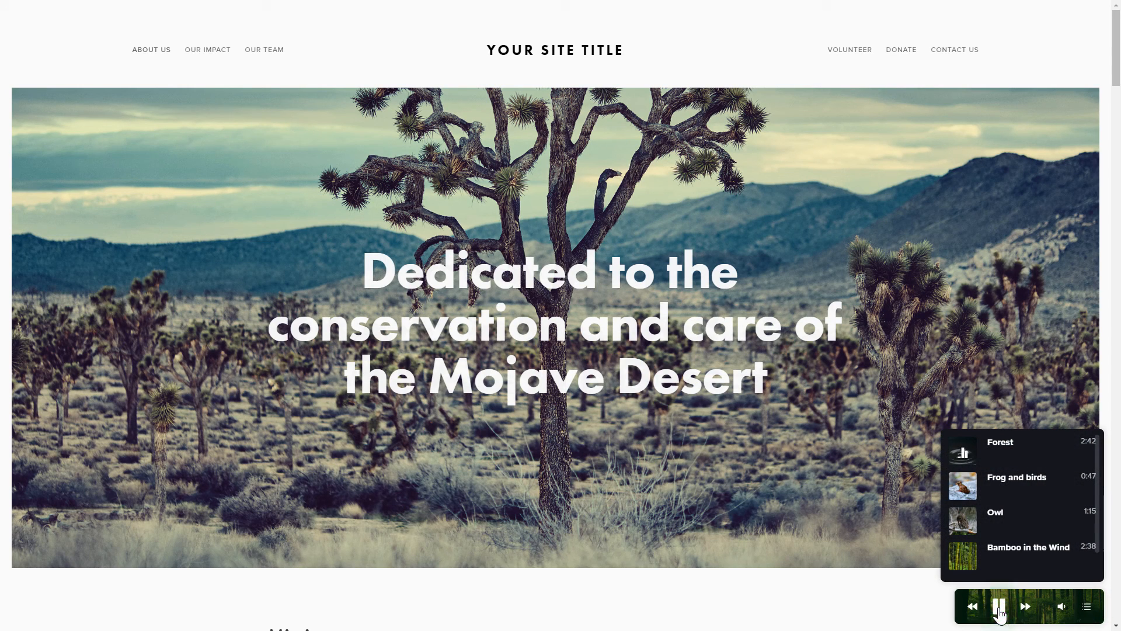
{"action": "left_click", "coordinate": [999, 606]}
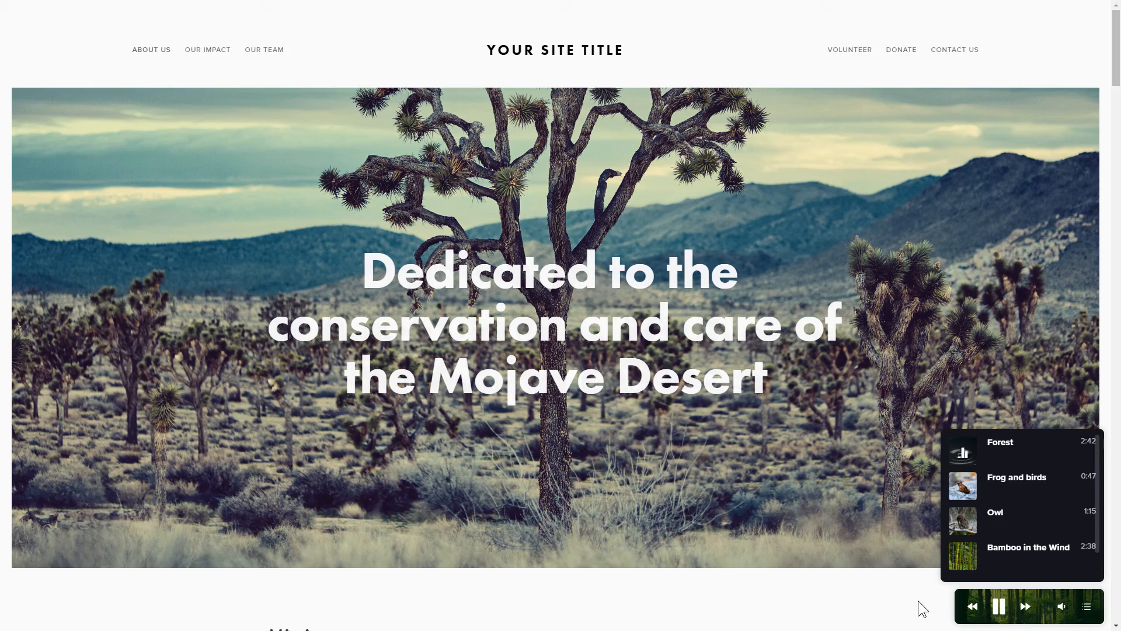